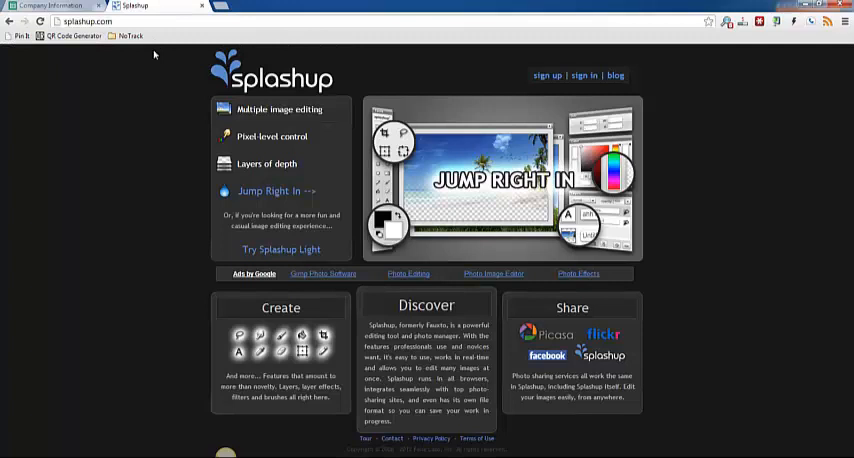
{"action": "mouse_move", "coordinate": [156, 194]}
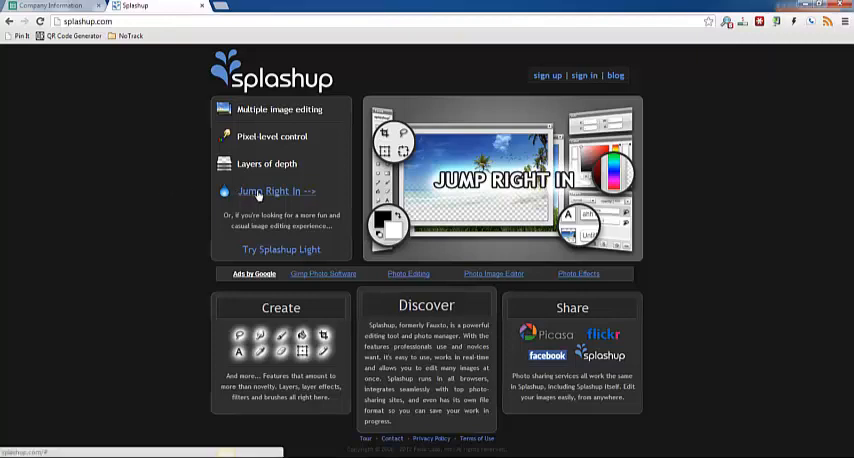
- Launch the Splashup editor via 'Jump Right In' and maximize its popup window
{"action": "left_click", "coordinate": [276, 190]}
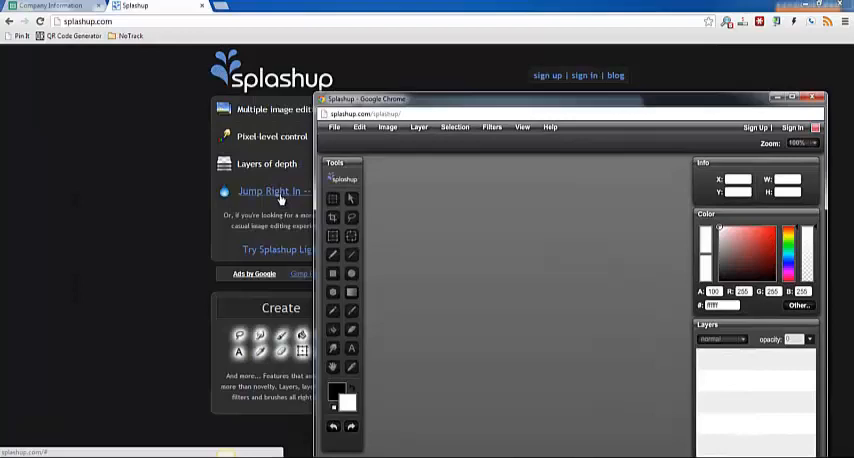
{"action": "mouse_move", "coordinate": [548, 90]}
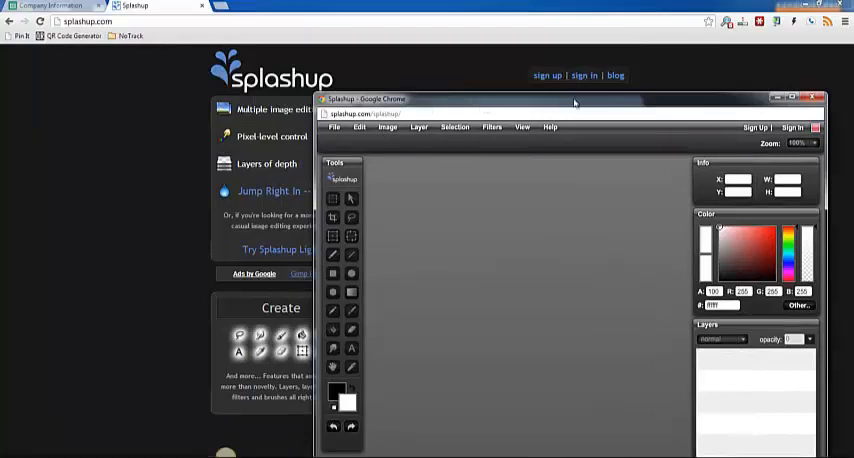
{"action": "left_click_drag", "start_coordinate": [576, 98], "coordinate": [298, 20]}
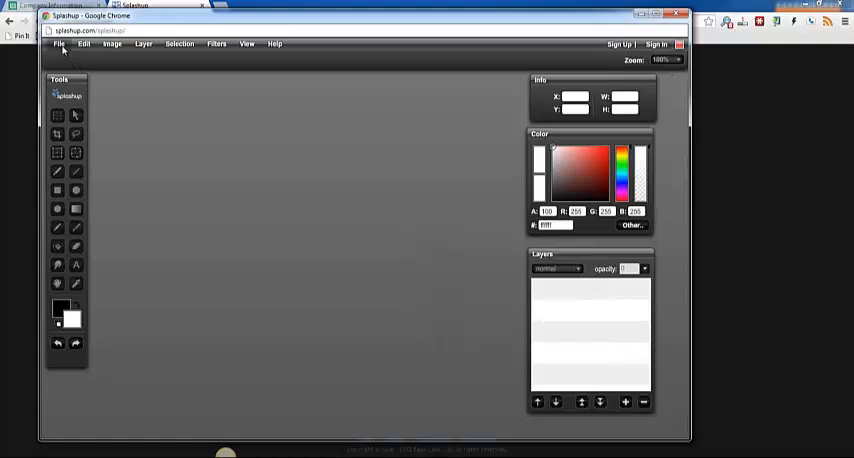
- Open the black-and-white portrait of a man from the Downloads folder via File > Open Image
{"action": "left_click", "coordinate": [64, 44]}
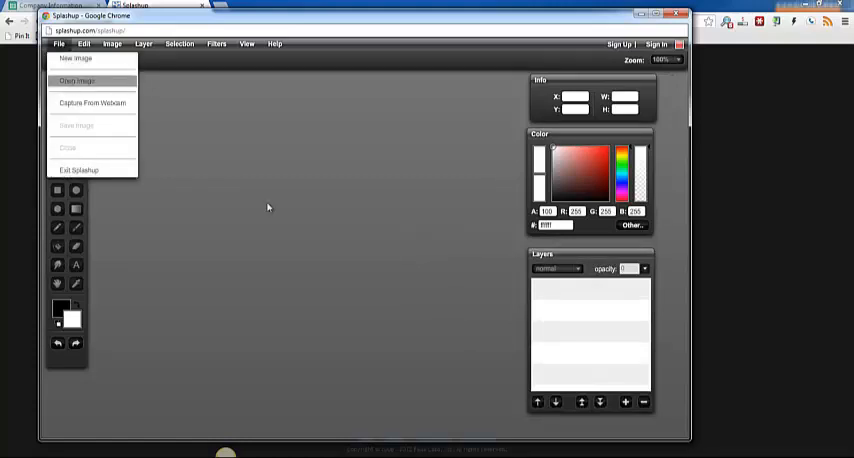
{"action": "left_click", "coordinate": [84, 80]}
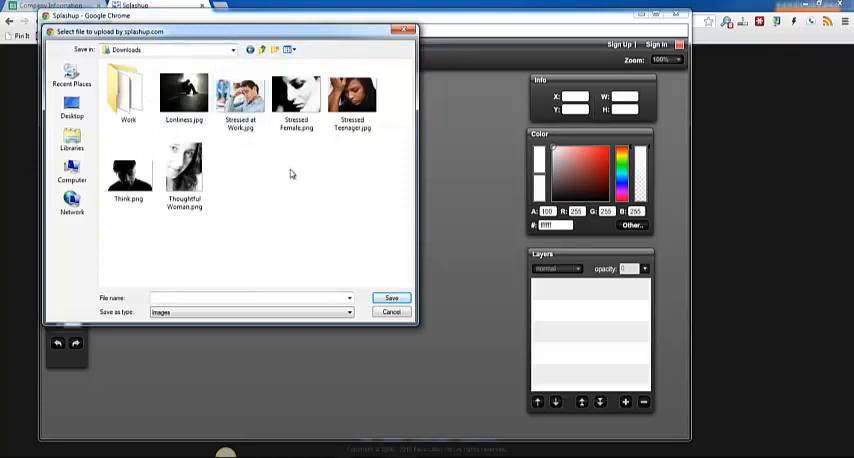
{"action": "double_click", "coordinate": [124, 170]}
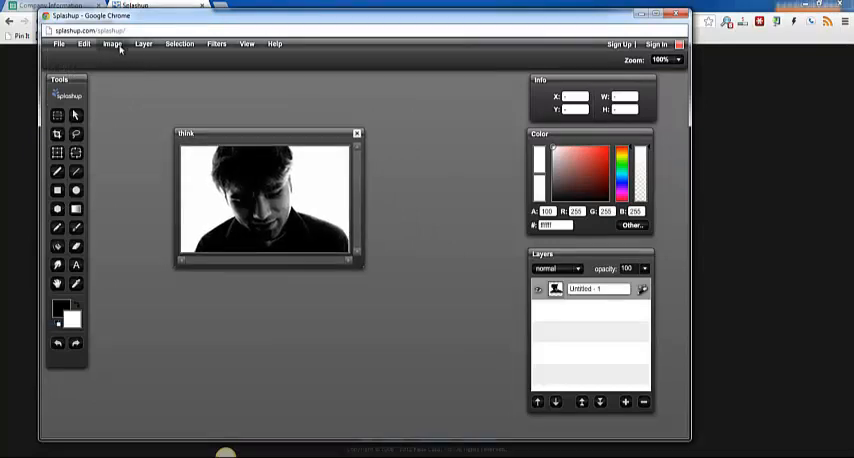
- Increase the canvas width in Image > Canvas Size so the photo gets banner proportions
{"action": "left_click", "coordinate": [116, 44]}
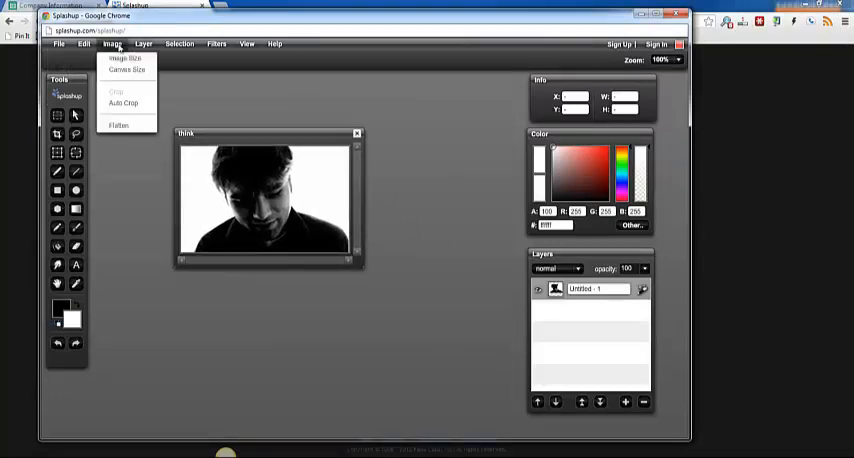
{"action": "mouse_move", "coordinate": [122, 60]}
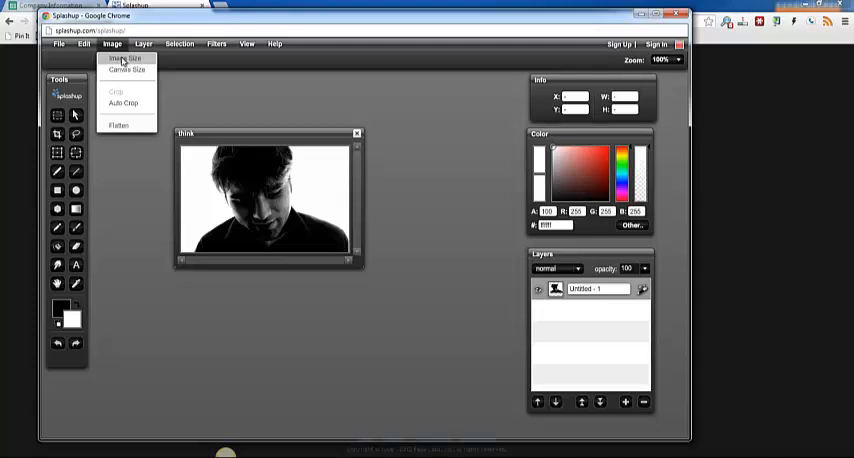
{"action": "mouse_move", "coordinate": [124, 72]}
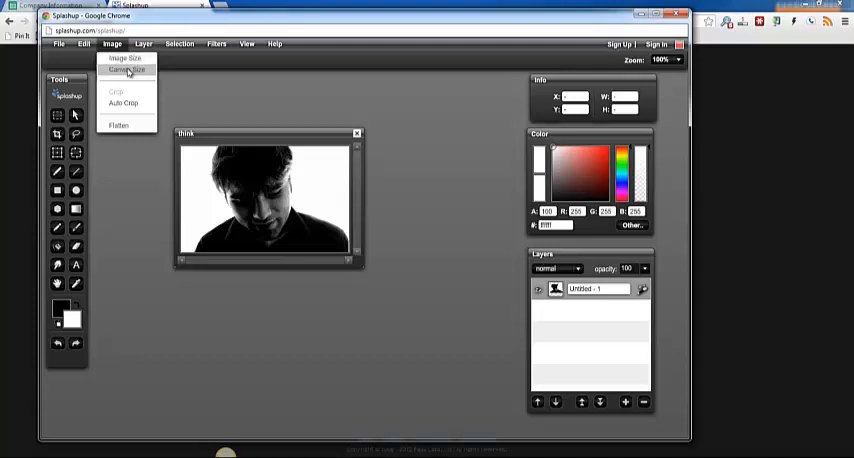
{"action": "left_click", "coordinate": [126, 72]}
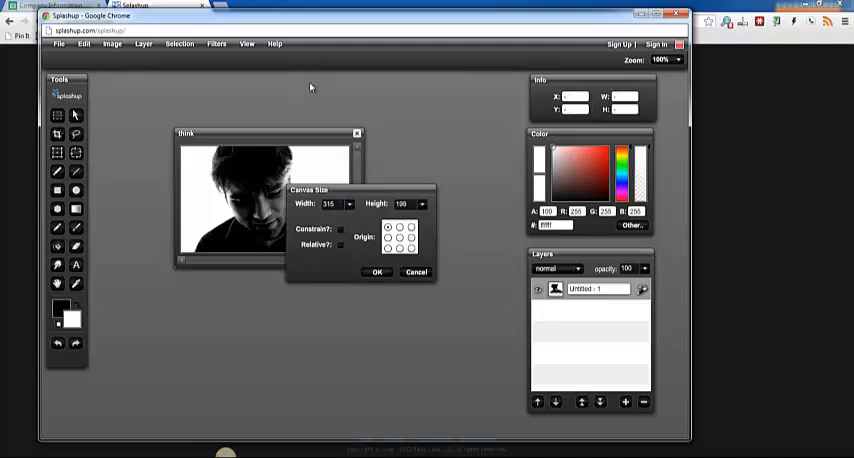
{"action": "mouse_move", "coordinate": [320, 138]}
{"action": "type", "text": "450"}
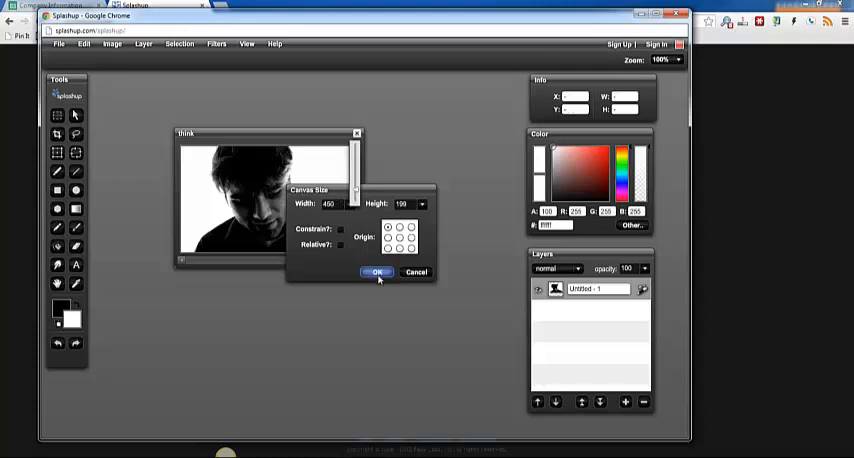
{"action": "left_click", "coordinate": [376, 272]}
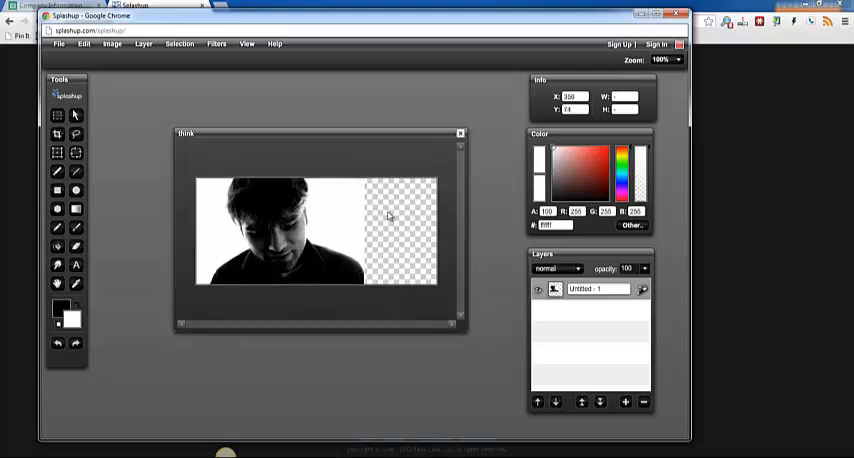
{"action": "mouse_move", "coordinate": [178, 170]}
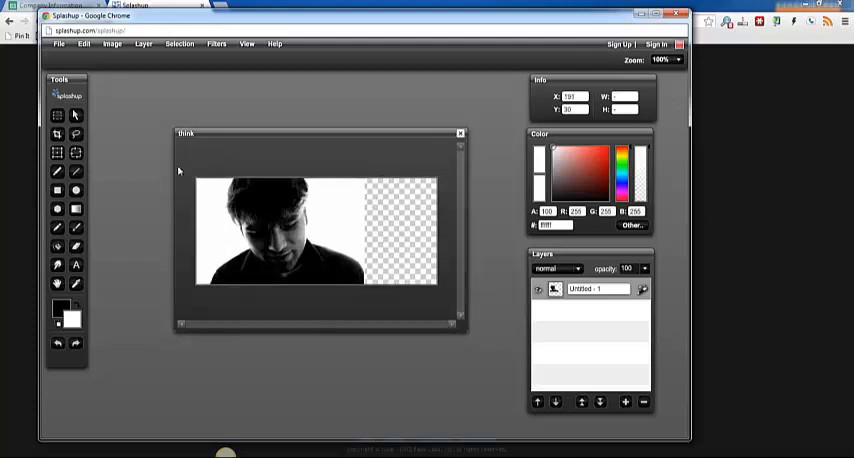
- Fill the transparent strip beside the portrait with white using the Paint Bucket
{"action": "left_click", "coordinate": [58, 248]}
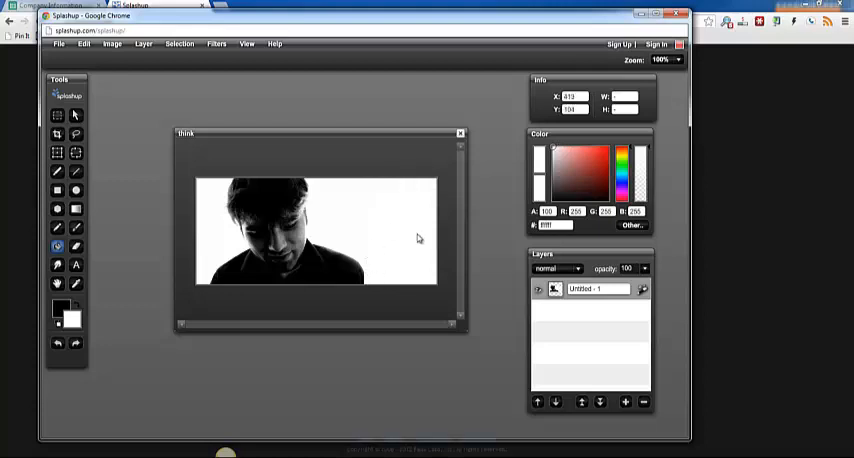
{"action": "mouse_move", "coordinate": [444, 288]}
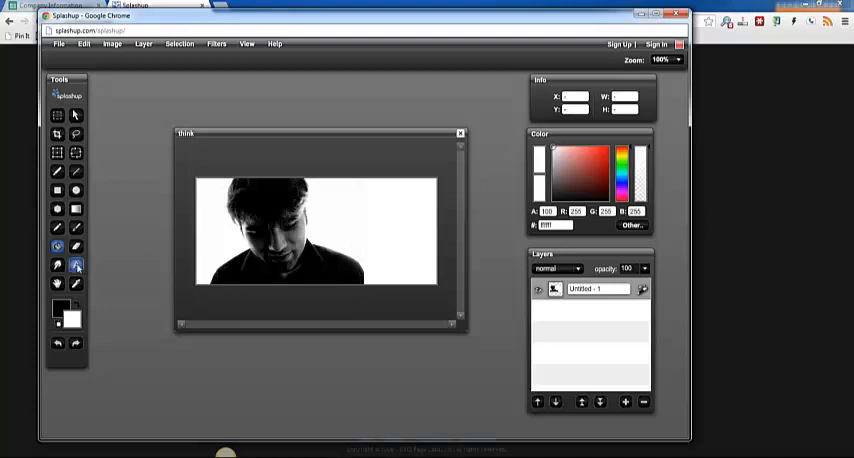
{"action": "left_click", "coordinate": [80, 264]}
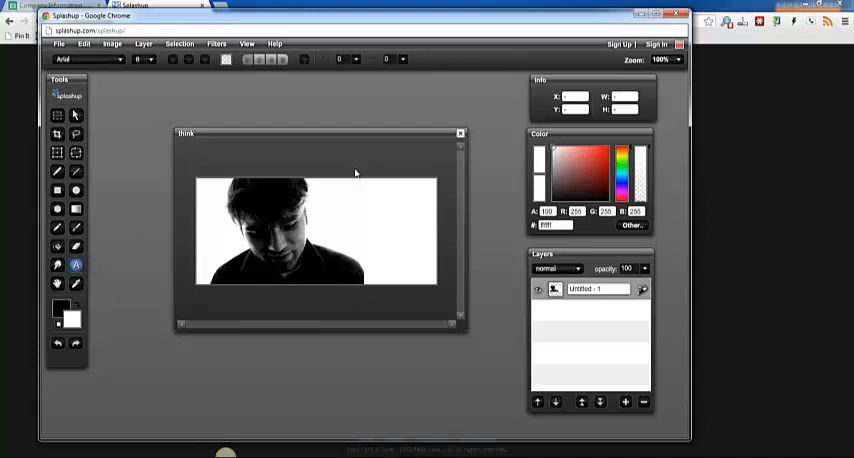
{"action": "left_click", "coordinate": [336, 192]}
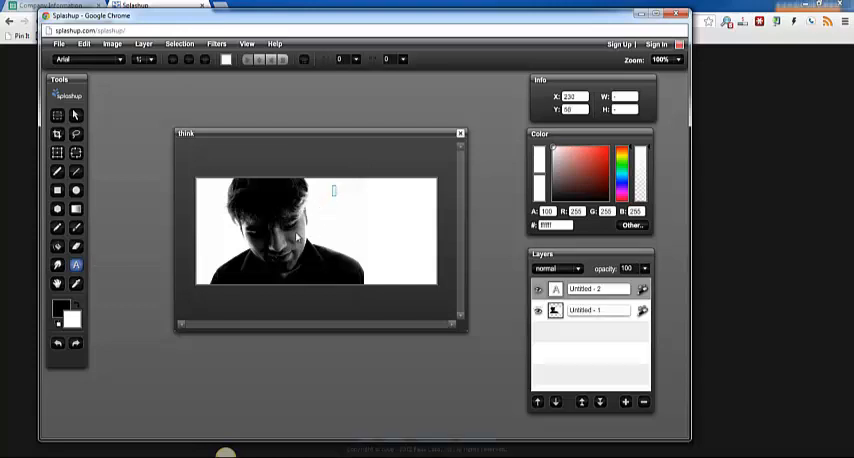
{"action": "mouse_move", "coordinate": [344, 240]}
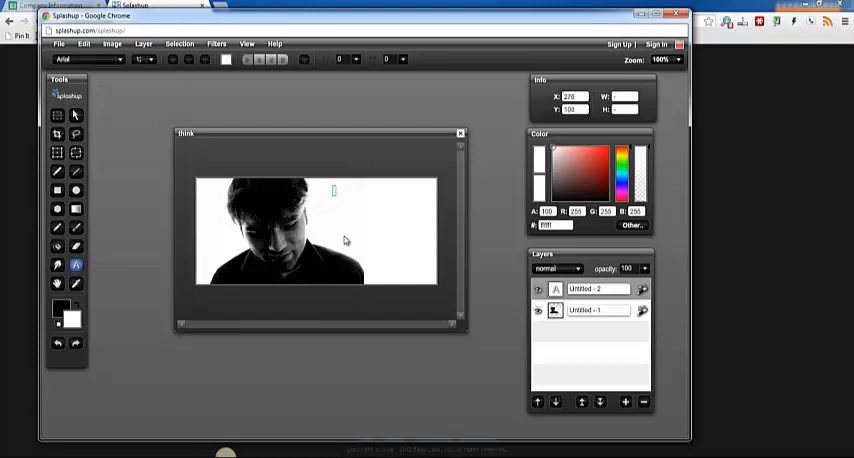
{"action": "left_click", "coordinate": [584, 308]}
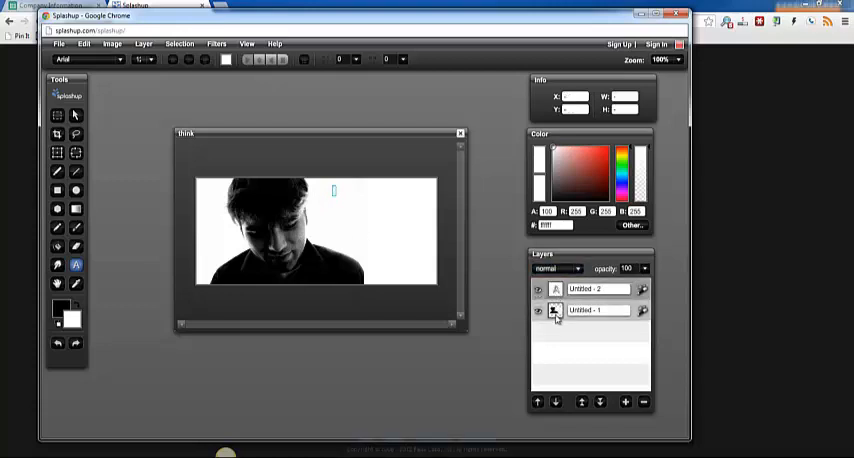
{"action": "left_click", "coordinate": [596, 288]}
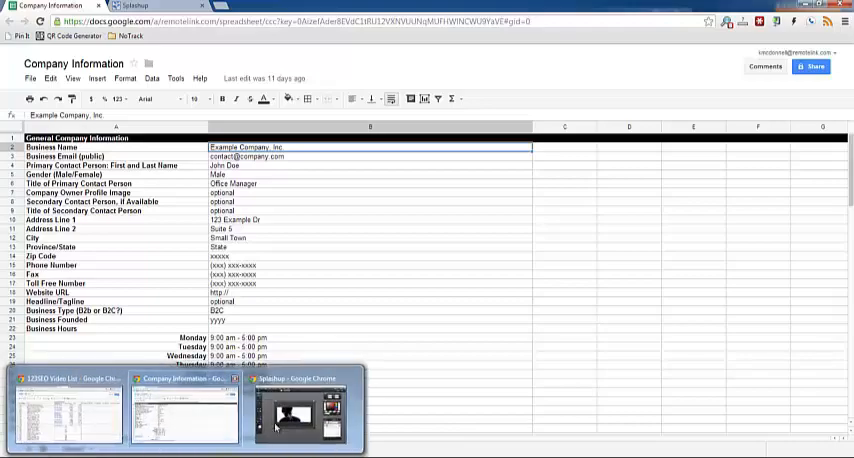
- Add the text 'Example Company, Inc.' onto the banner in Splashup
{"action": "left_click", "coordinate": [296, 404]}
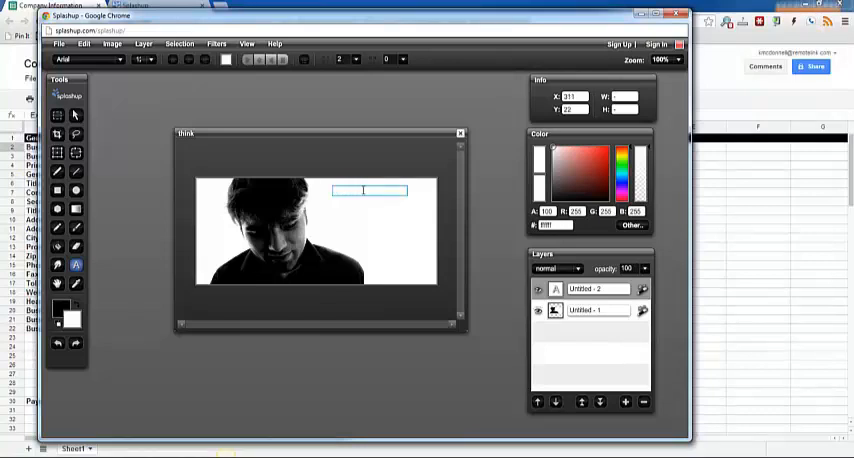
{"action": "type", "text": "Example Company, Inc."}
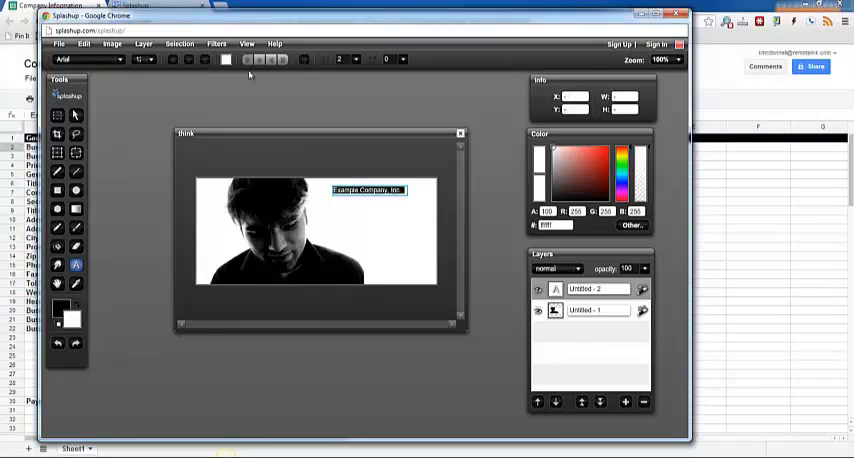
{"action": "mouse_move", "coordinate": [224, 62]}
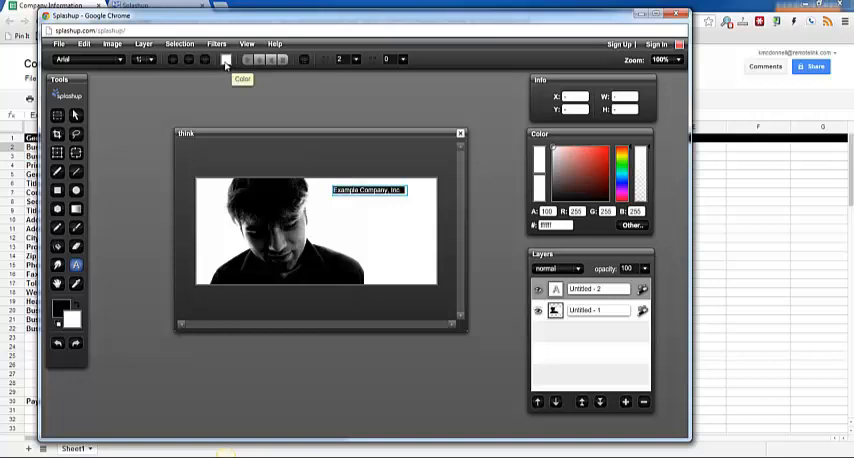
- Choose black in the text colour dialog and confirm it for the company name
{"action": "left_click", "coordinate": [224, 60]}
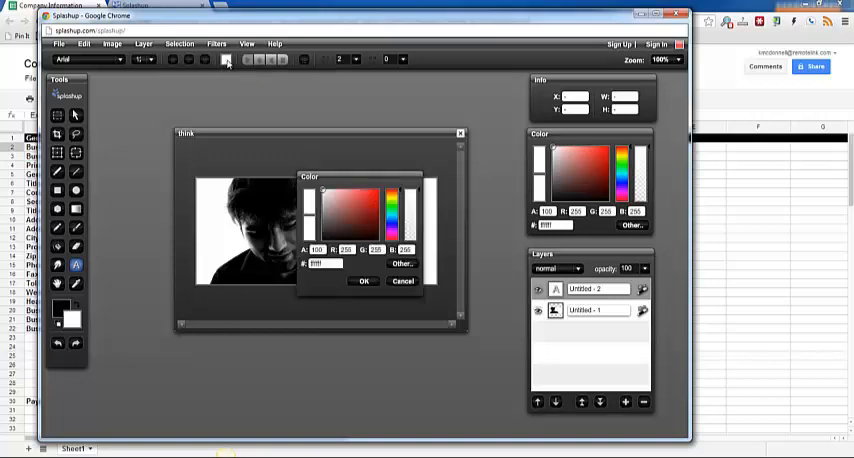
{"action": "mouse_move", "coordinate": [332, 172]}
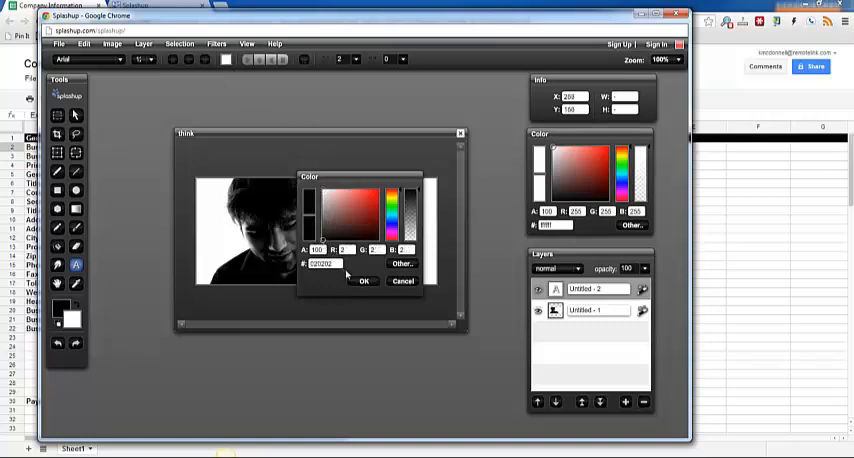
{"action": "left_click", "coordinate": [360, 280]}
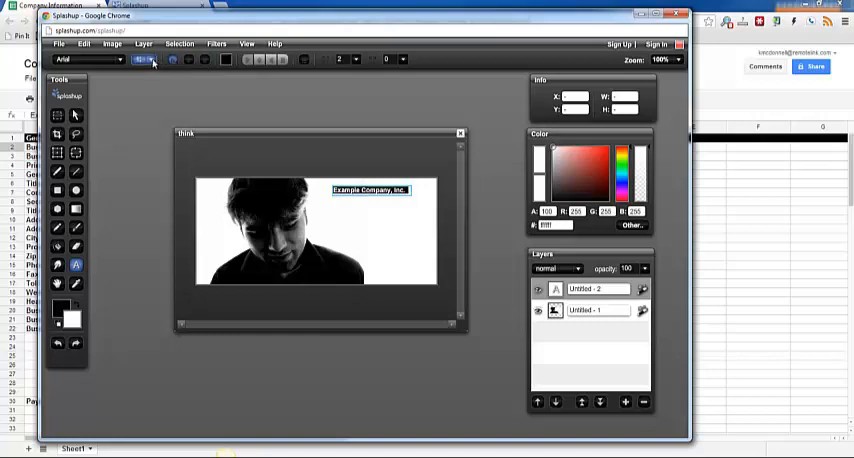
- Turn on Bold for the company name text
{"action": "left_click", "coordinate": [136, 62]}
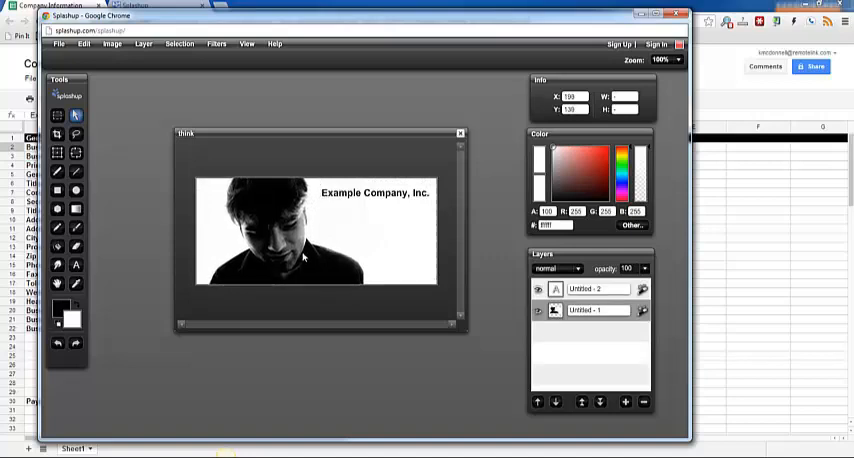
{"action": "mouse_move", "coordinate": [384, 208]}
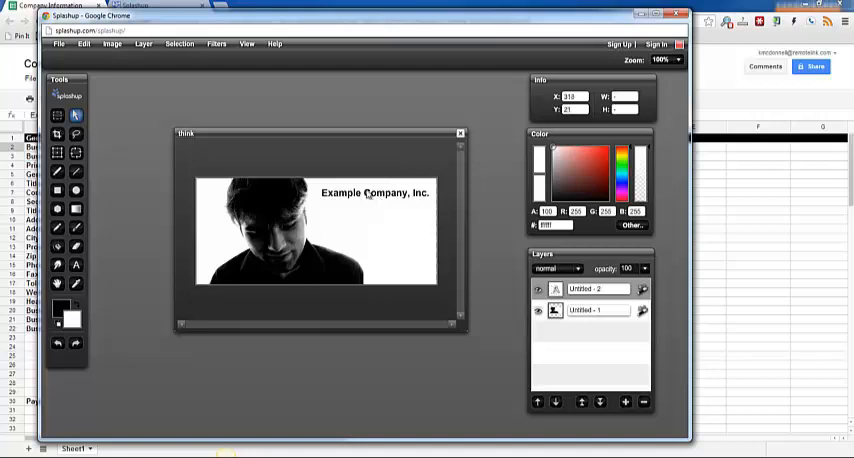
- Add a text block under the company name reading '123 Example Dr', 'Suite 5', 'Small Town, USA'
{"action": "left_click", "coordinate": [76, 264]}
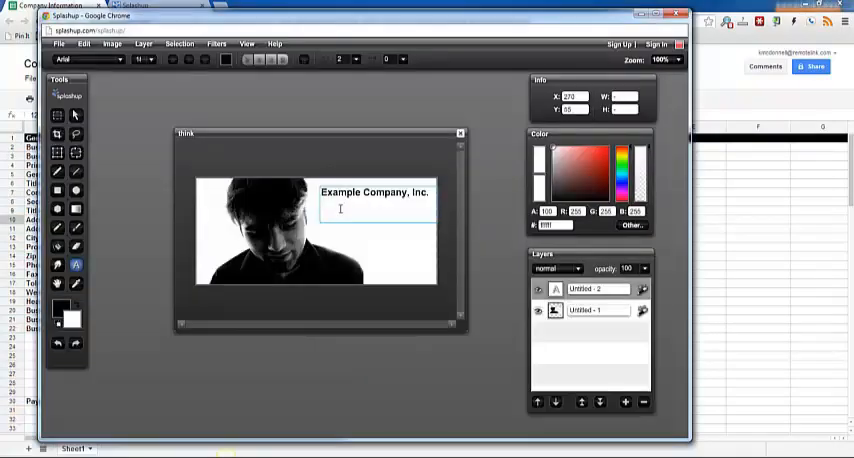
{"action": "type", "text": "123 Example Dr"}
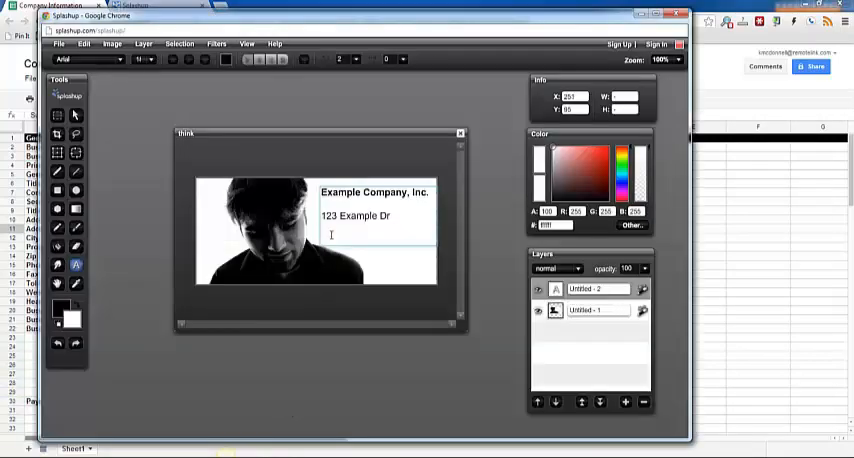
{"action": "type", "text": "Suite 5"}
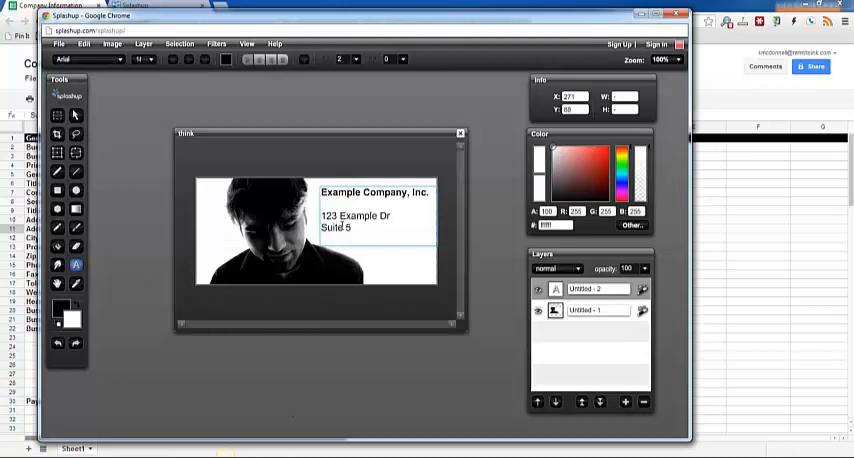
{"action": "type", "text": "Small Town"}
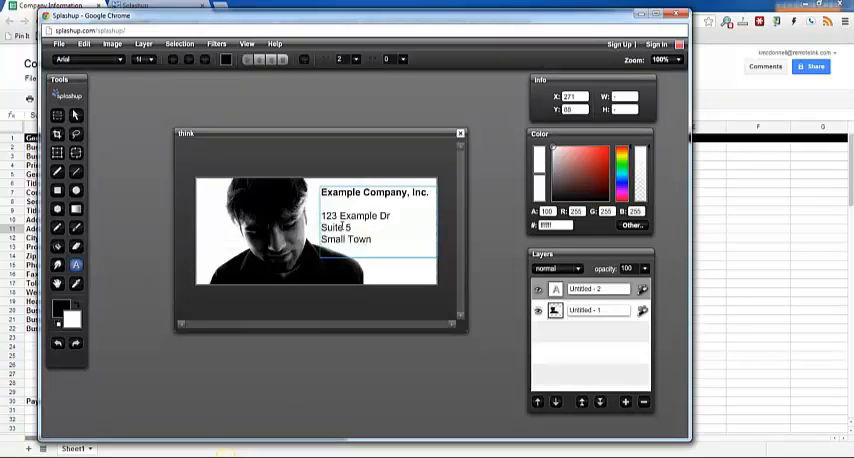
{"action": "type", "text": ", USA"}
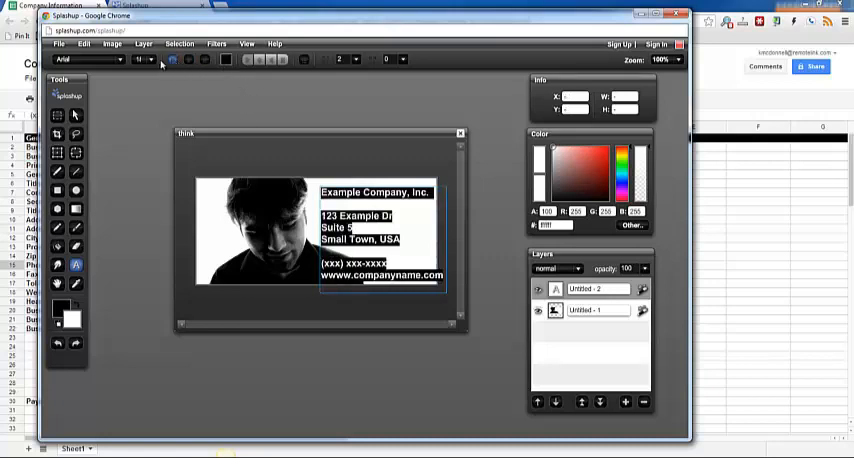
- Turn on Bold for the address and contact lines
{"action": "left_click", "coordinate": [140, 60]}
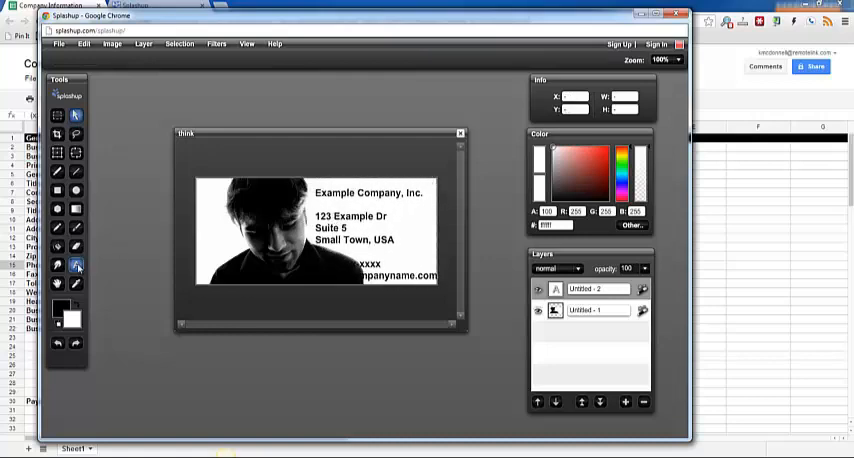
- Center-align the address and contact lines beneath the company name
{"action": "left_click", "coordinate": [80, 268]}
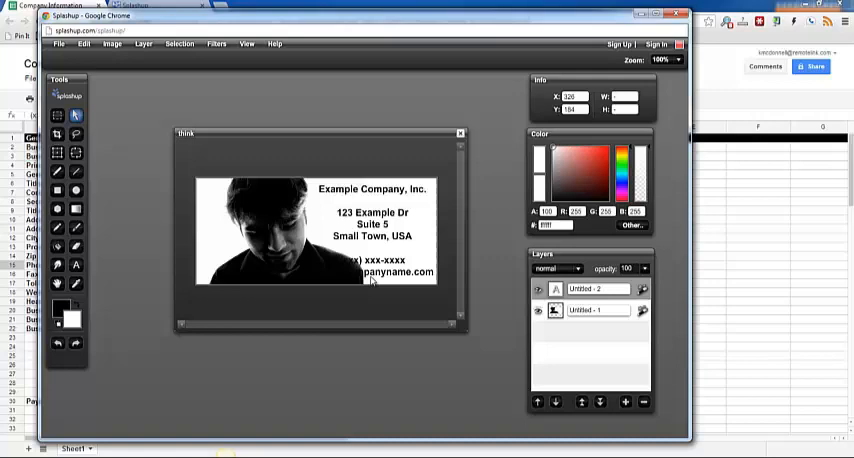
{"action": "mouse_move", "coordinate": [392, 242]}
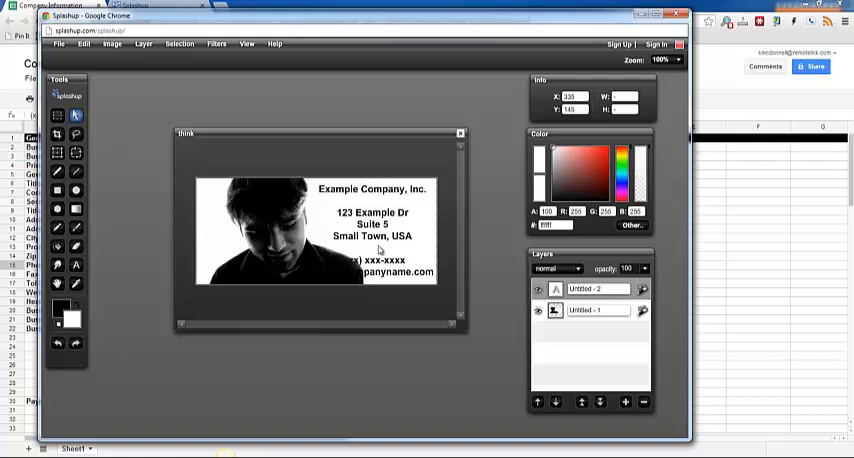